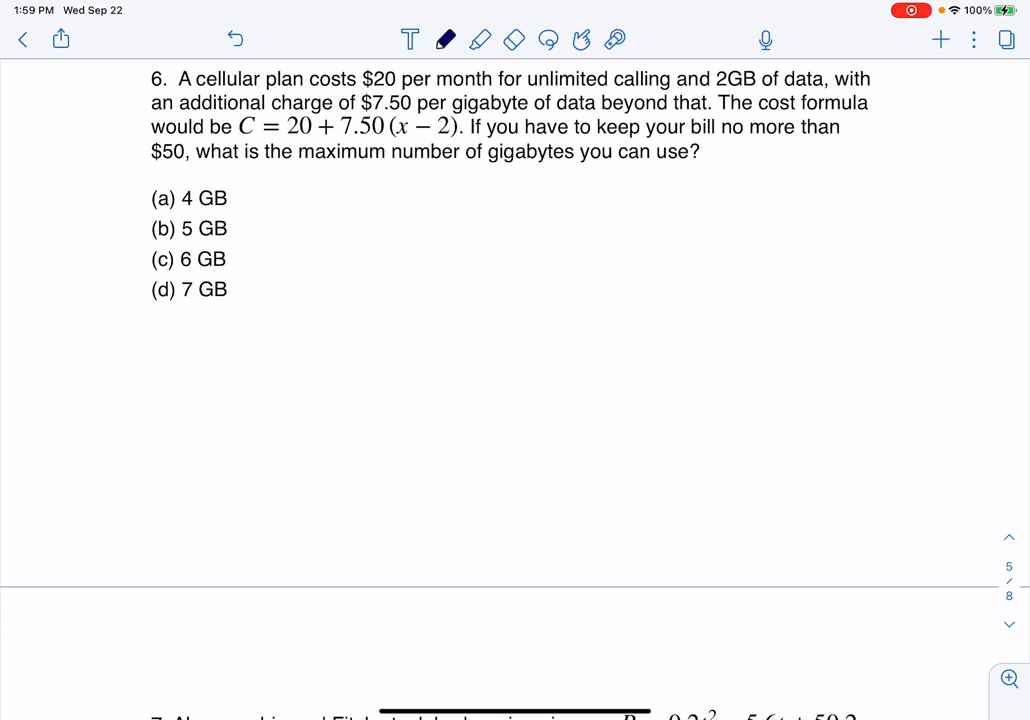
Cycle through highlighter and eraser, then circle C and the $50 limit with the pen.
left_click(479, 40)
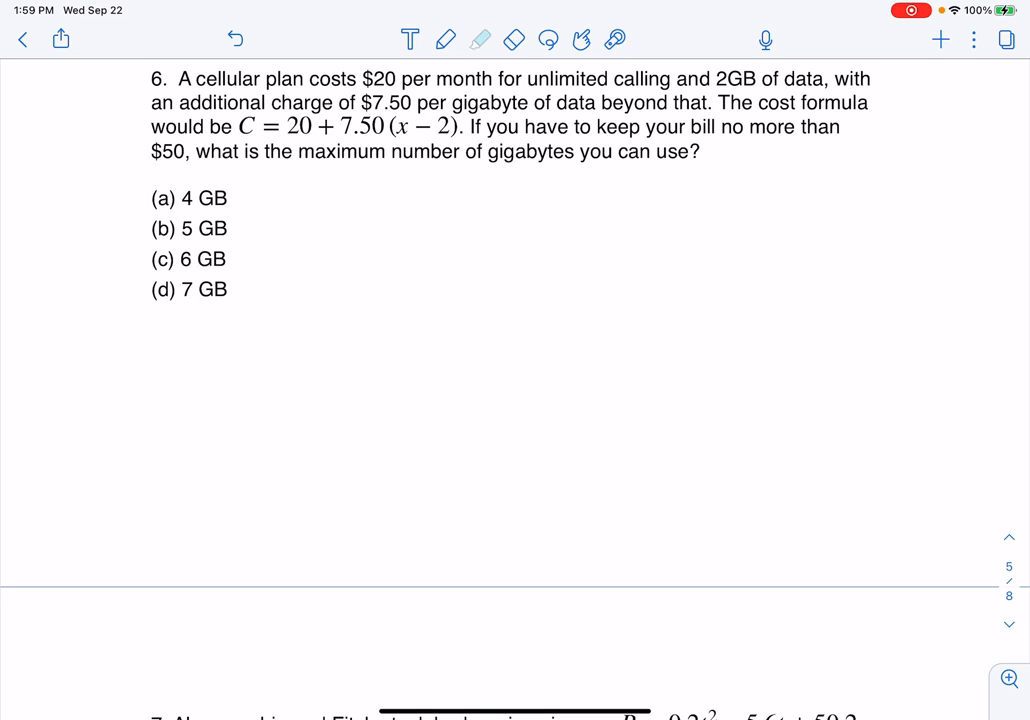
left_click(479, 40)
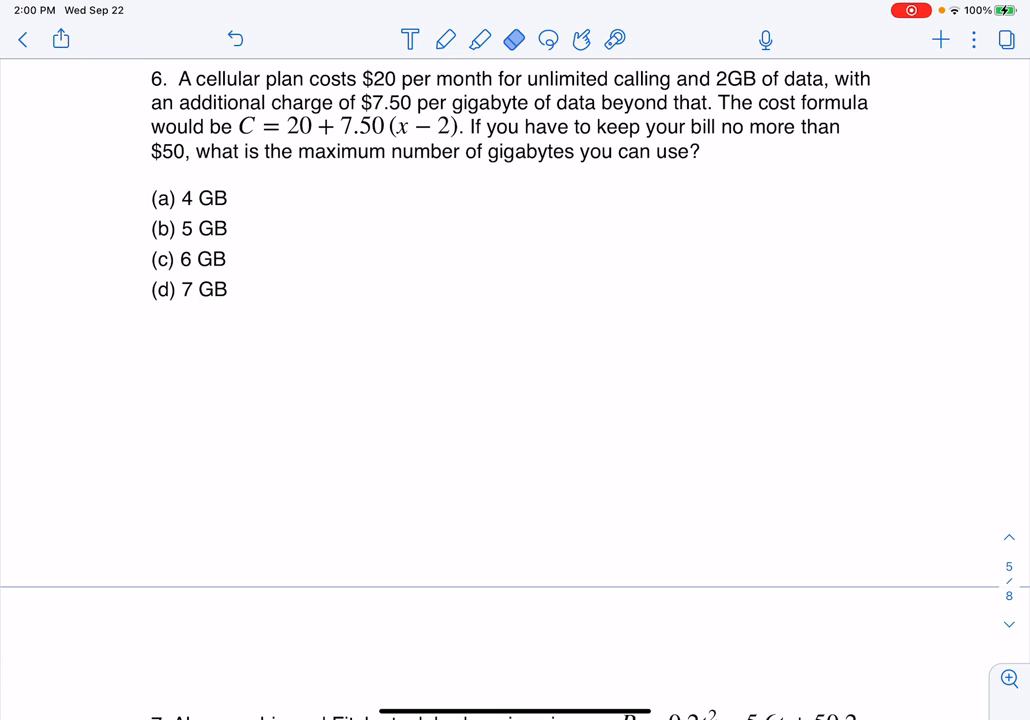
left_click(445, 40)
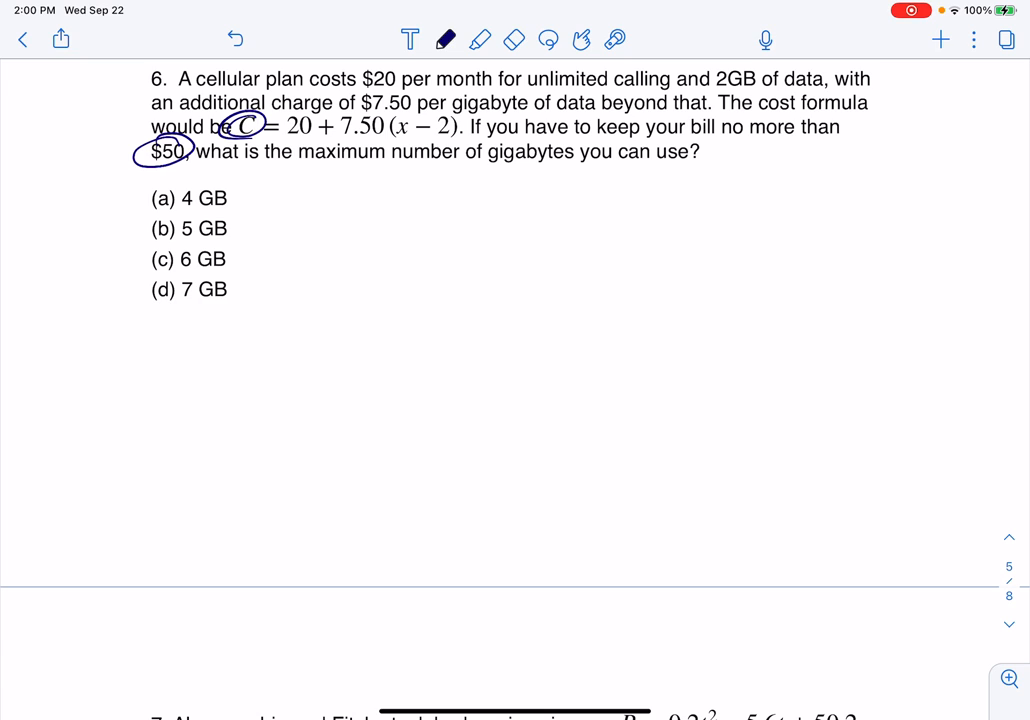
Handwrite 20 + 7.50(x−2) ≤ 50 beside the choices, with −20 under both sides.
left_click_drag(356, 185, 383, 202)
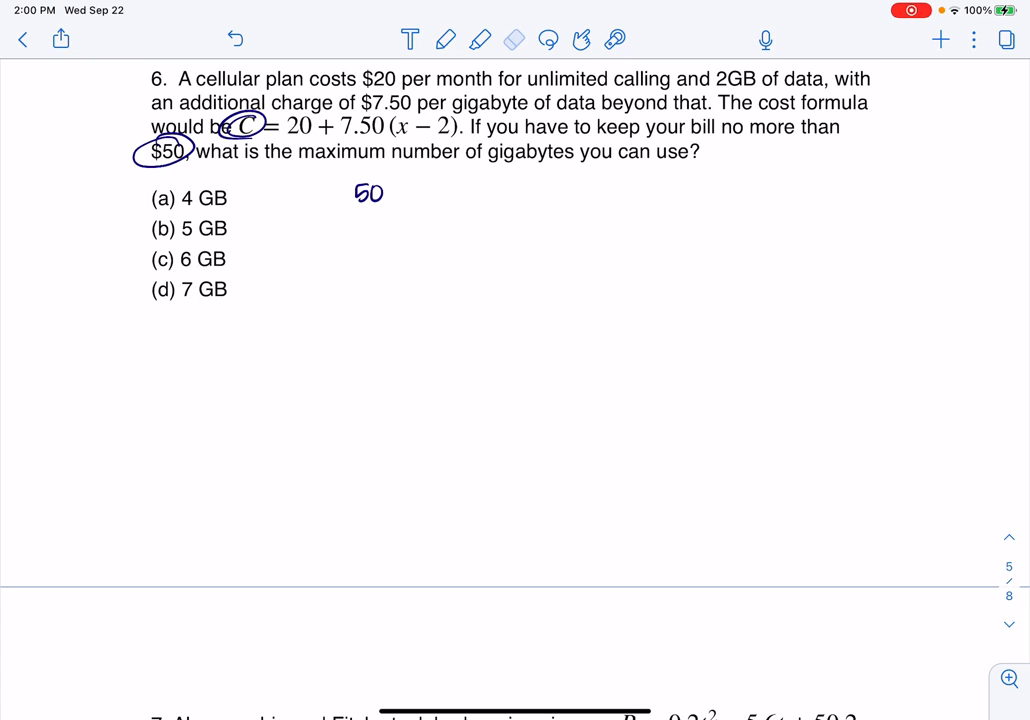
left_click(446, 40)
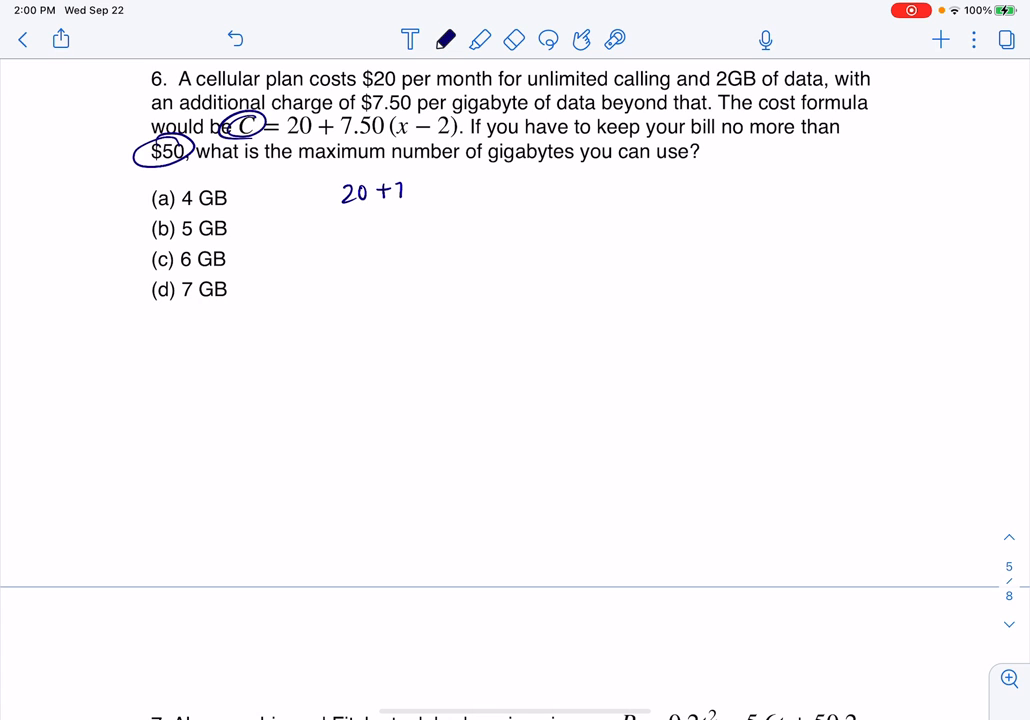
type("7.50 (x-2) ≤")
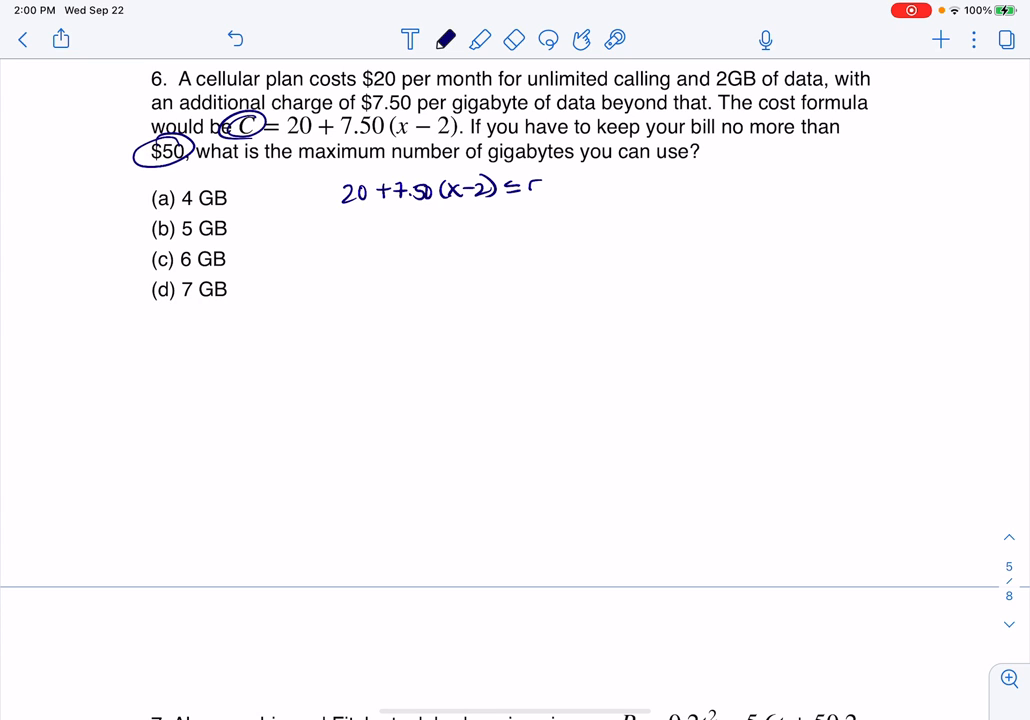
type("50")
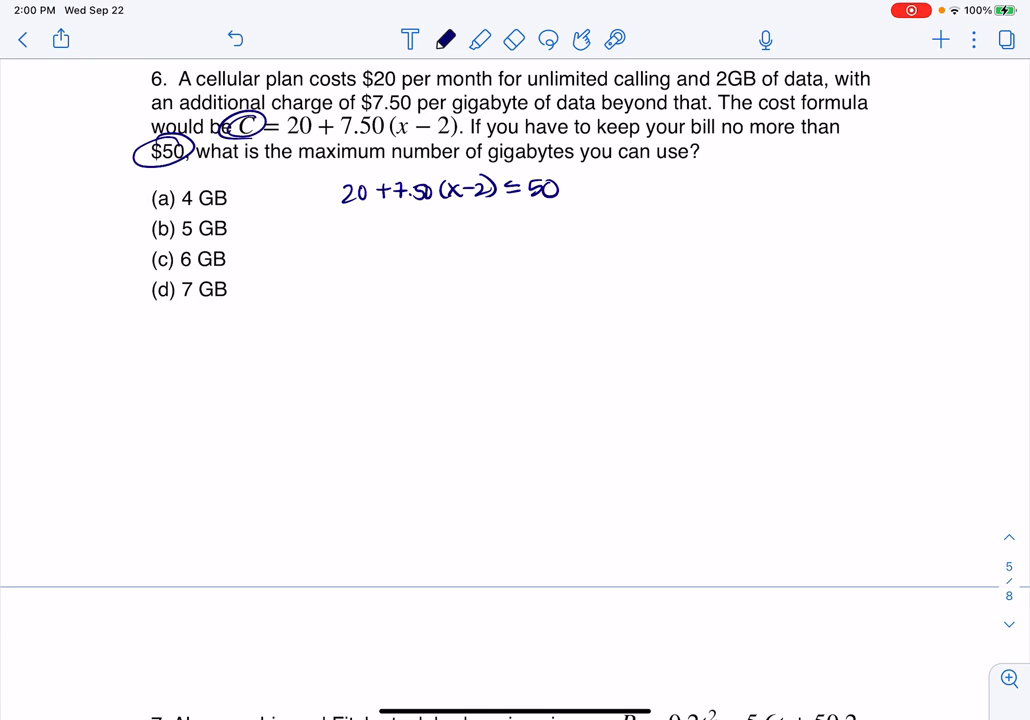
left_click_drag(325, 210, 355, 222)
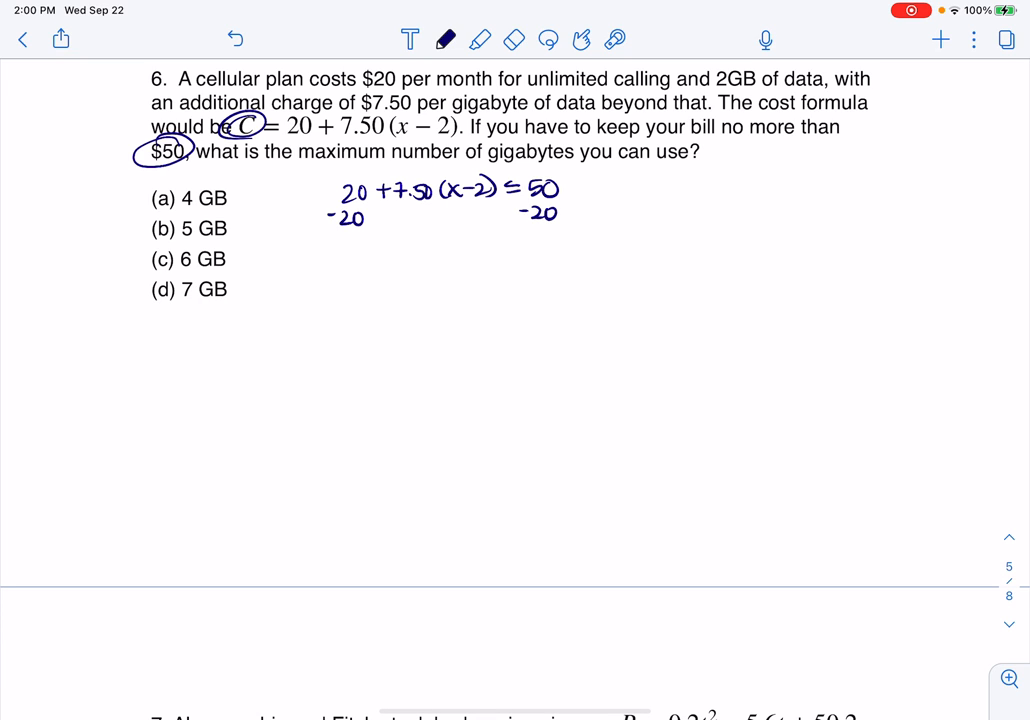
Rule off the subtraction and write 7.50(x−2) ≤ 30 below, underlining 7.50(x−2).
left_click_drag(330, 245, 610, 242)
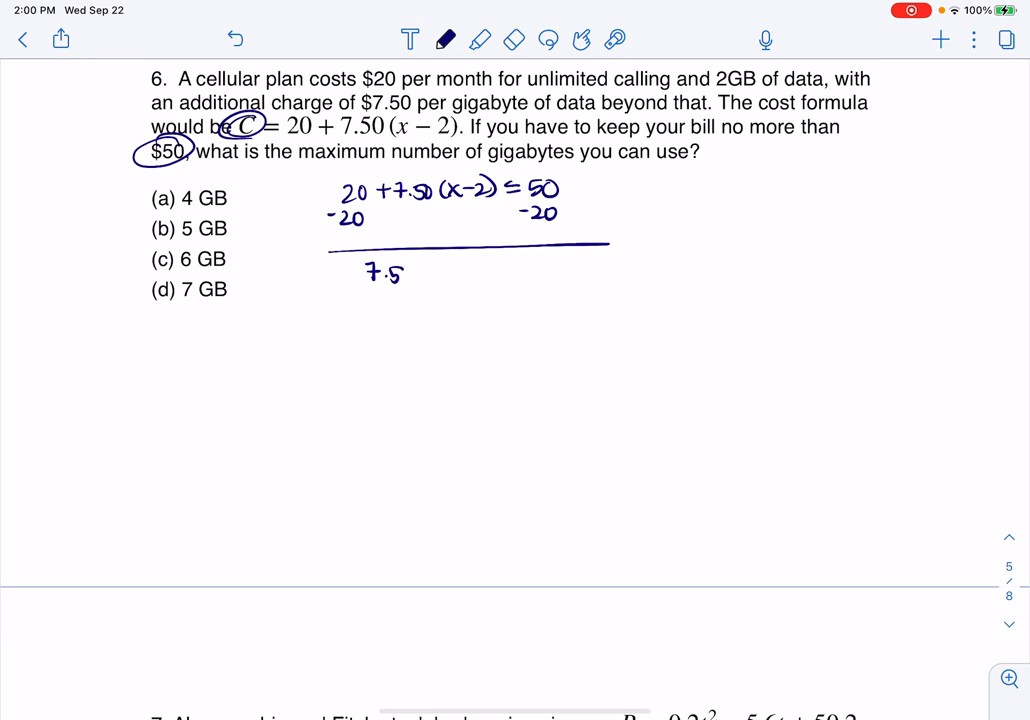
left_click_drag(400, 272, 470, 272)
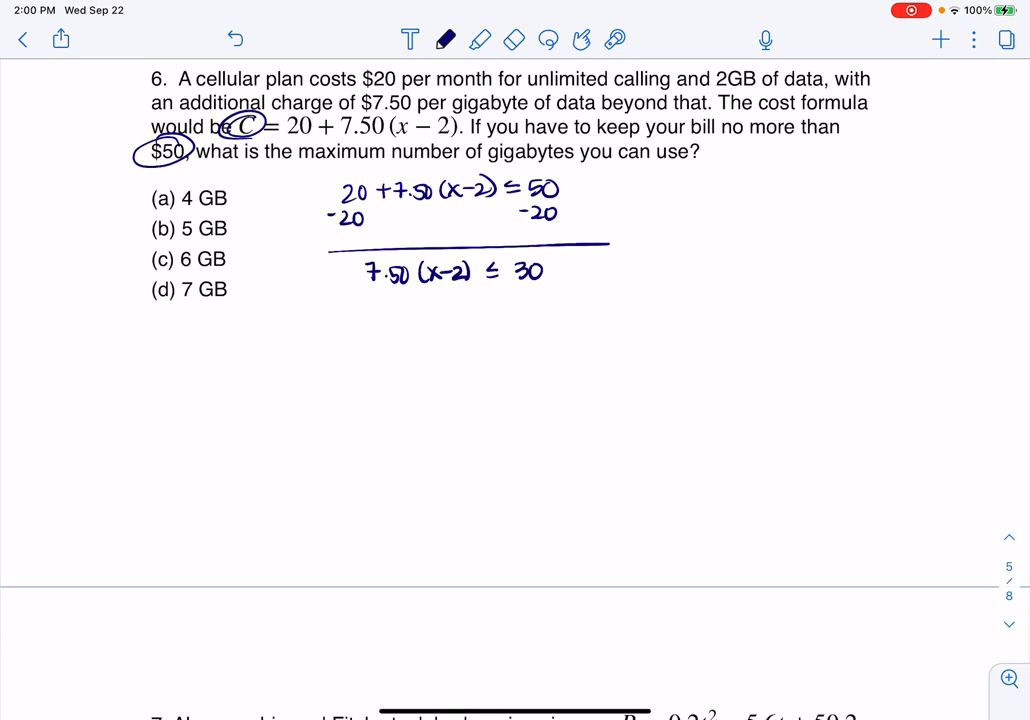
left_click(514, 40)
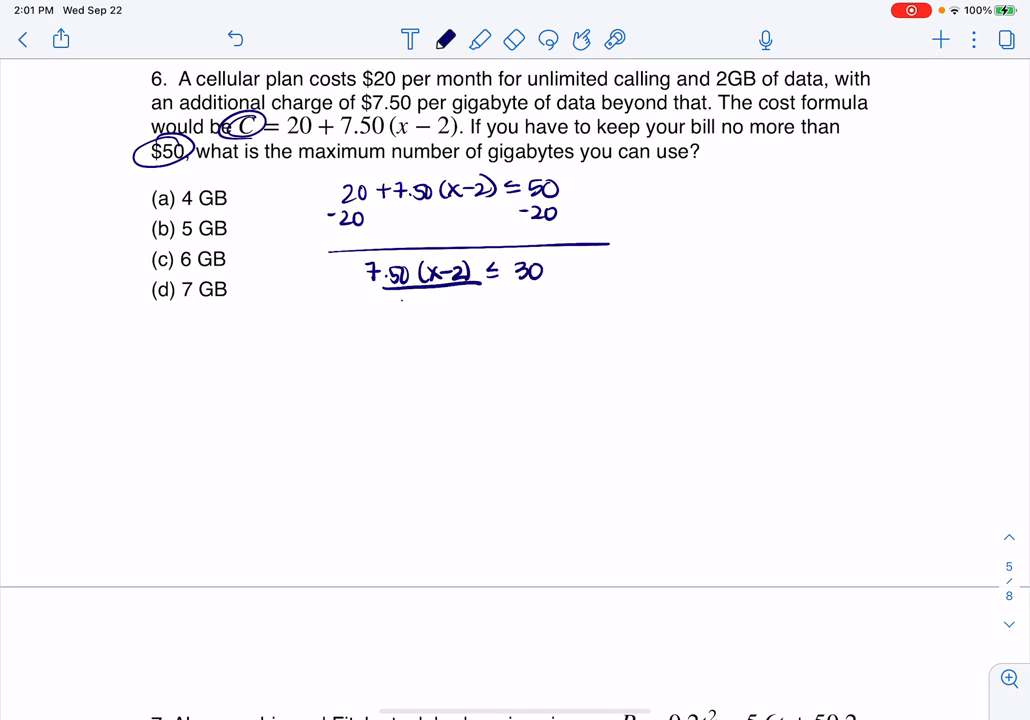
Divide both sides by 7.50, add 2, and write the answer x ≤ 6 GB.
left_click_drag(400, 308, 445, 308)
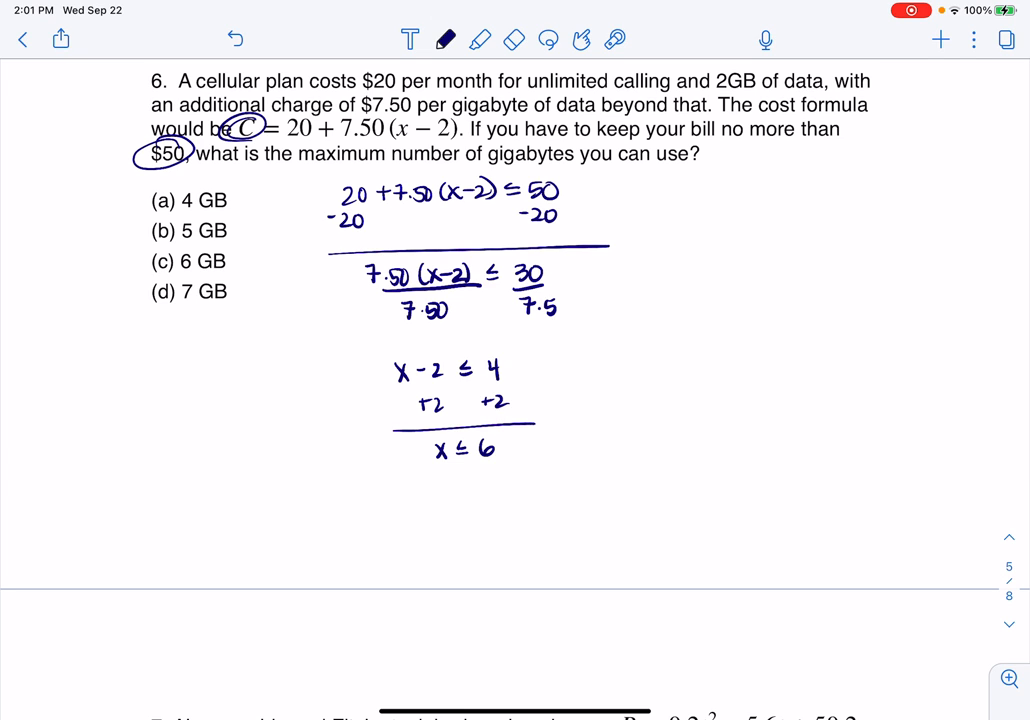
type("GB")
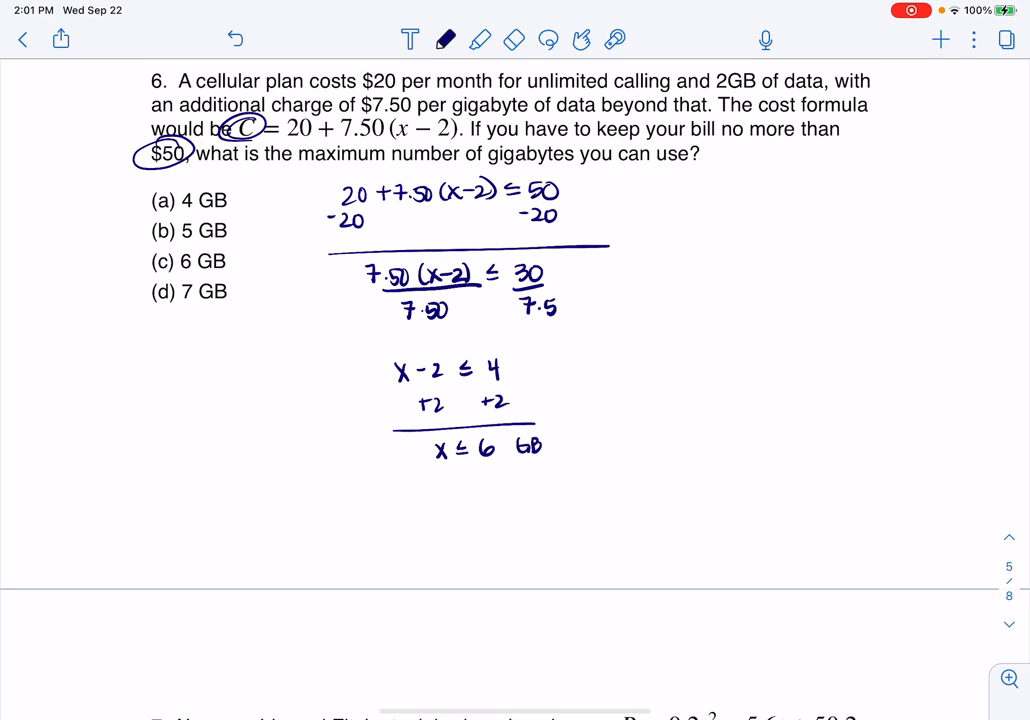